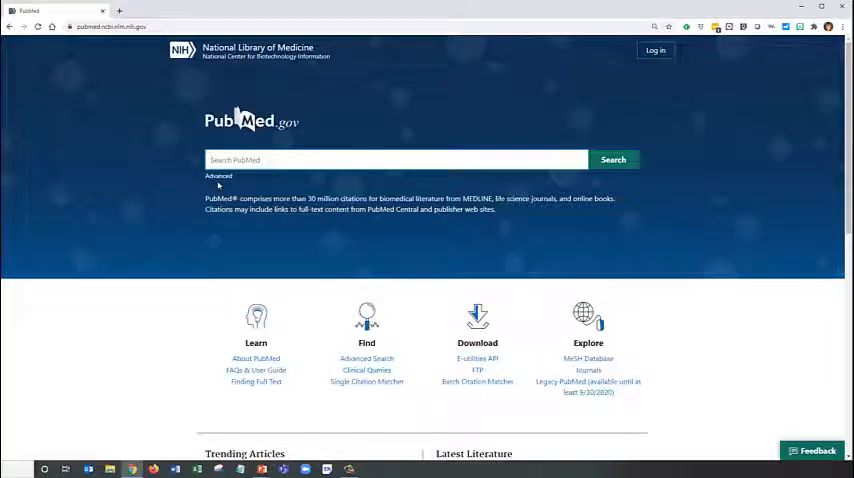
# Step: Enter 'influenza vaccine' as the query in PubMed's Advanced Search Builder
pyautogui.click(218, 176)
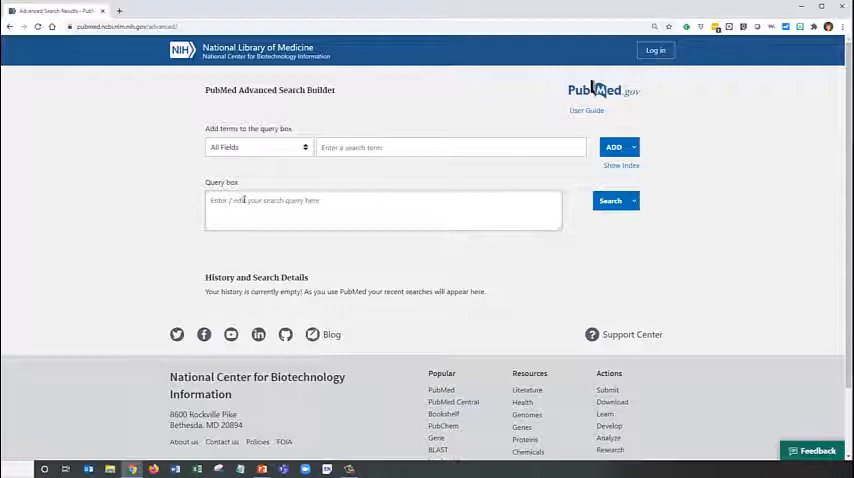
pyautogui.write('influenza vaccine')
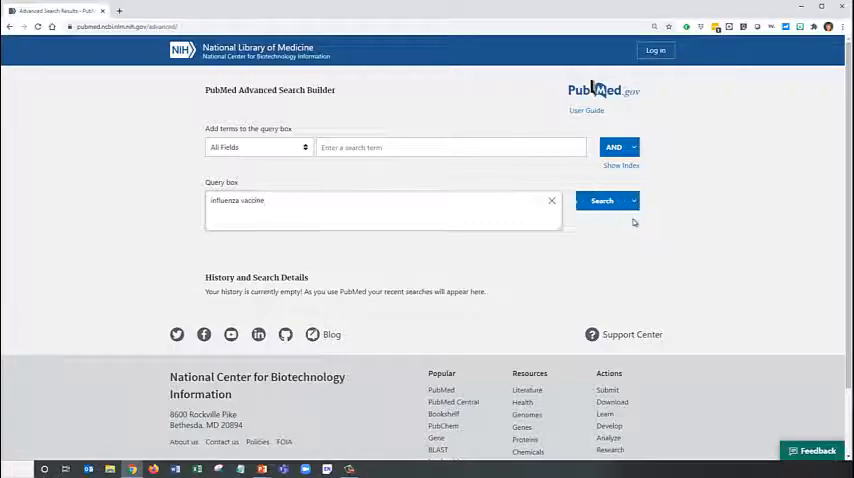
# Step: Add 'influenza vaccine' to history (34,372 results) and expand its query translation details
pyautogui.click(601, 200)
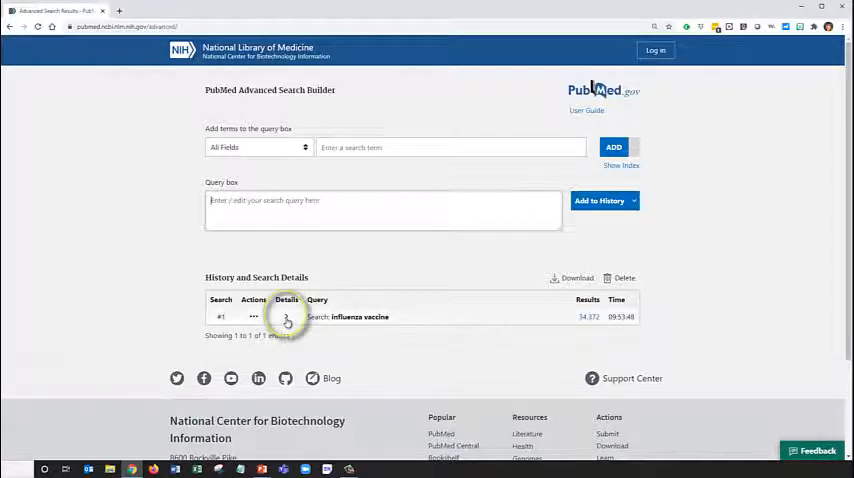
pyautogui.click(287, 317)
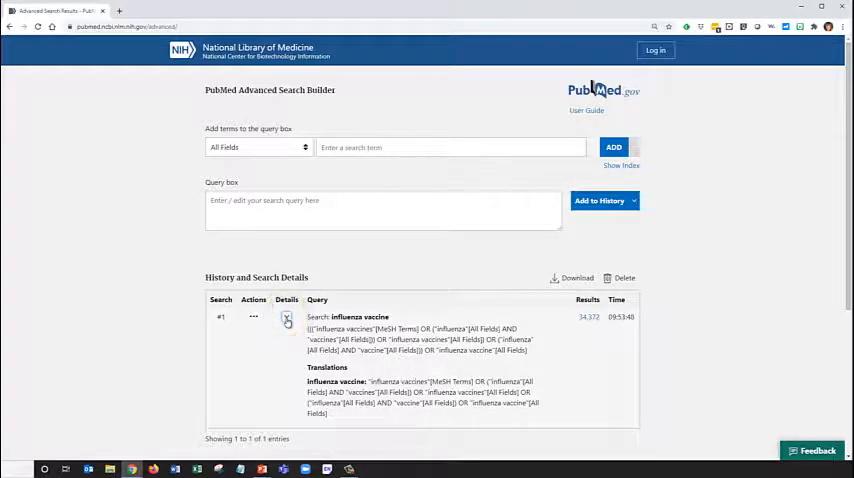
pyautogui.scroll(-3)
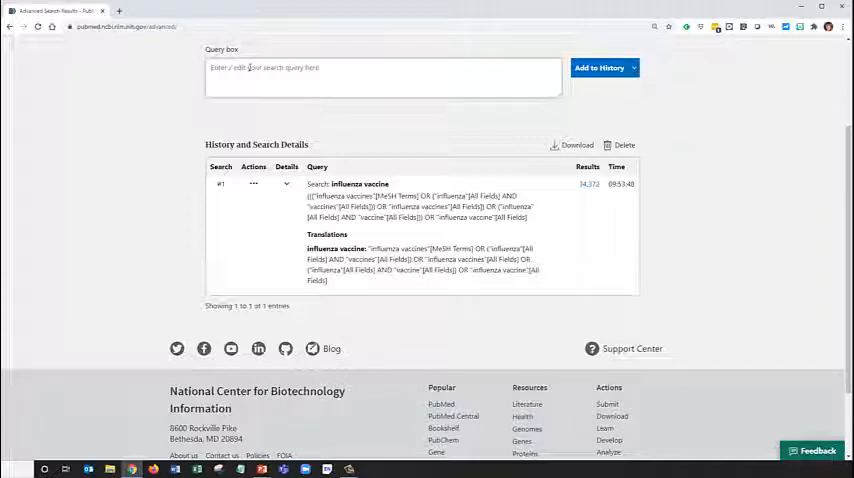
# Step: Add 'health care workers' to history as search #2 and return to PubMed home
pyautogui.write('health care workers')
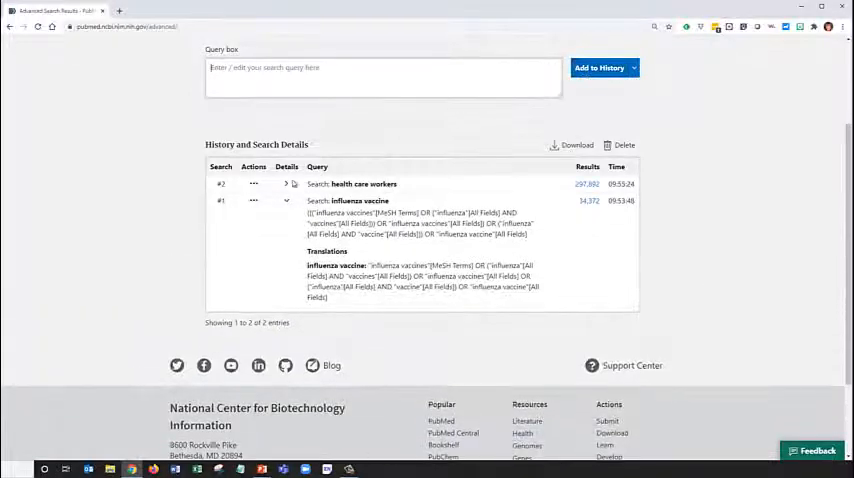
pyautogui.click(286, 184)
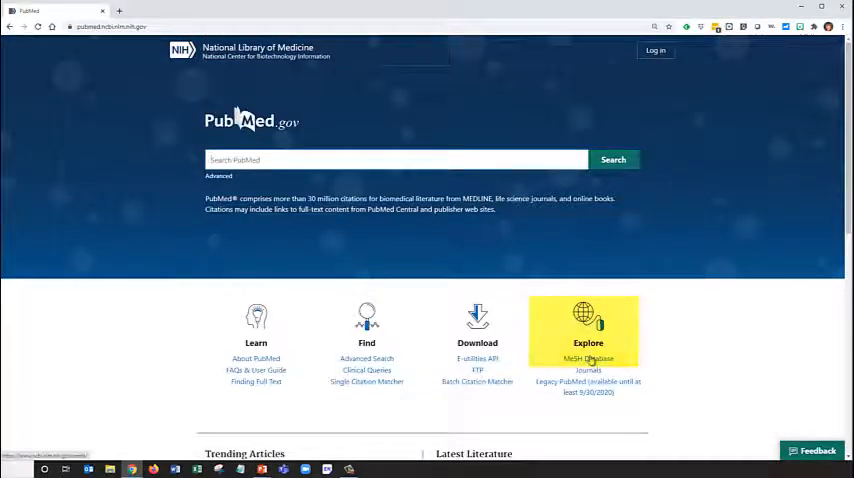
# Step: Search the MeSH Database for 'health care worker' to reach the Health Personnel record
pyautogui.click(588, 358)
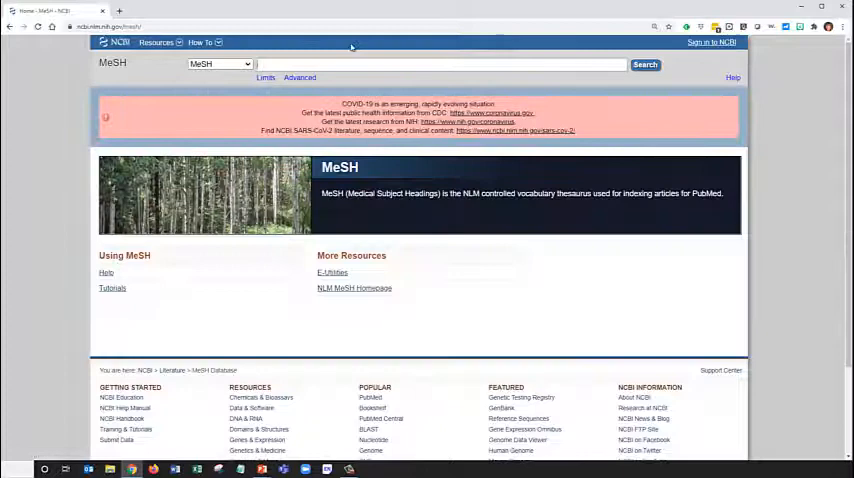
pyautogui.write('h')
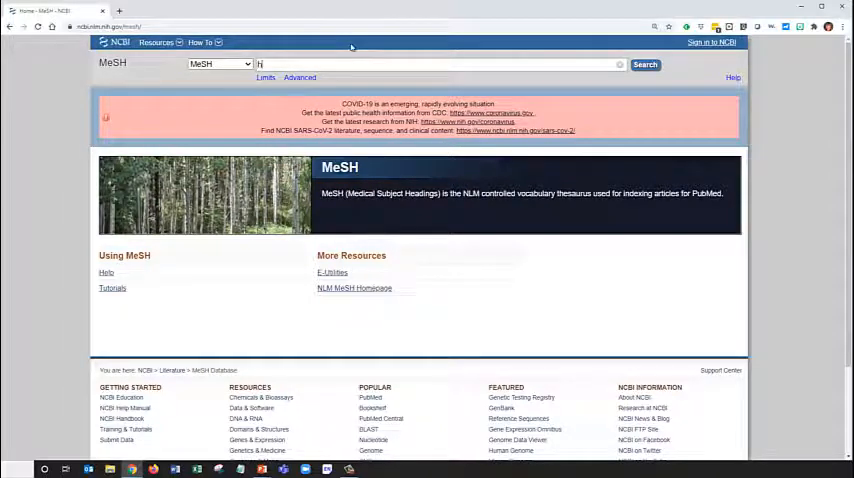
pyautogui.write('ealth care')
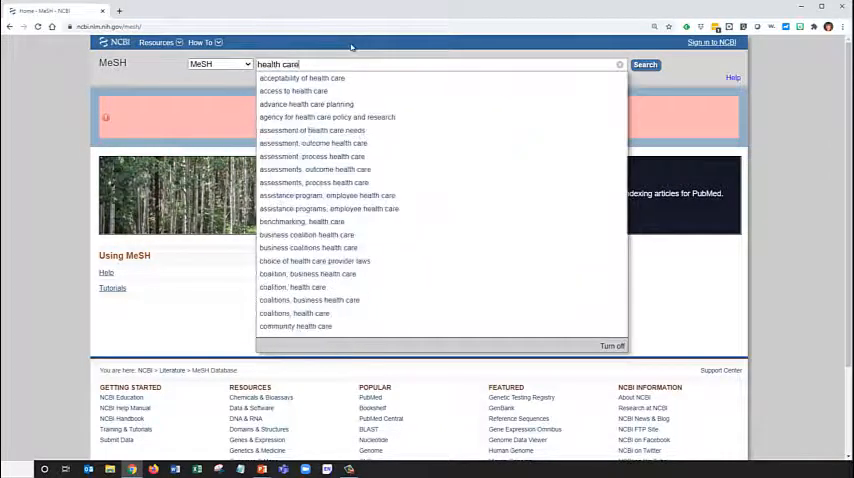
pyautogui.write('worker')
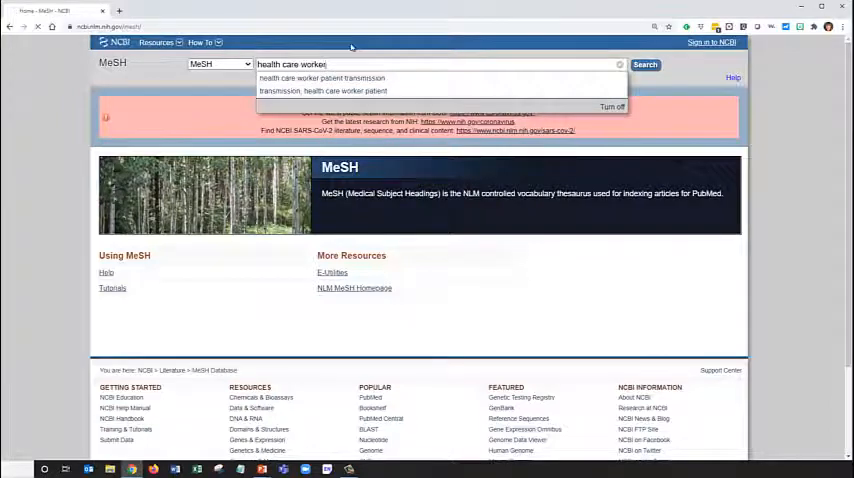
pyautogui.click(645, 64)
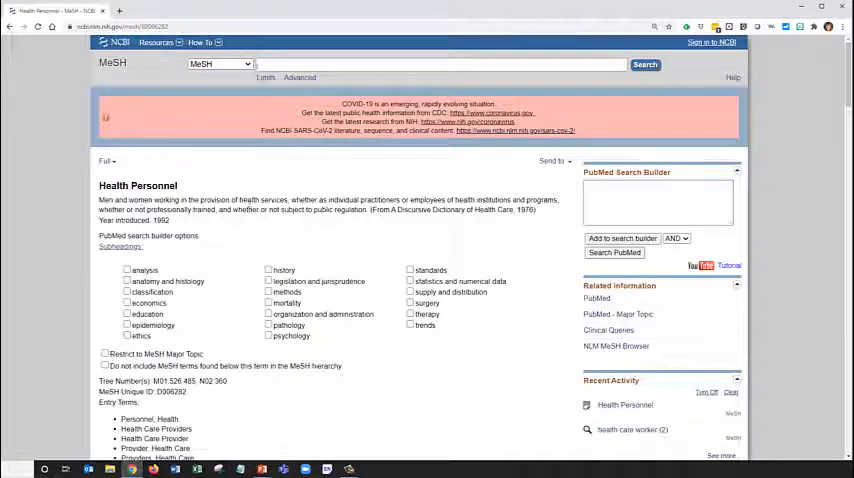
# Step: Scroll through the Health Personnel entry terms and MeSH tree of narrower occupations
pyautogui.scroll(-3)
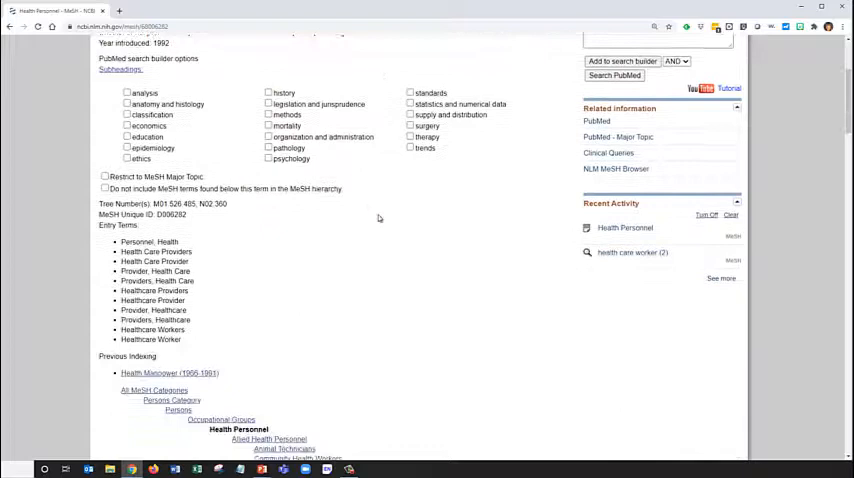
pyautogui.scroll(-3)
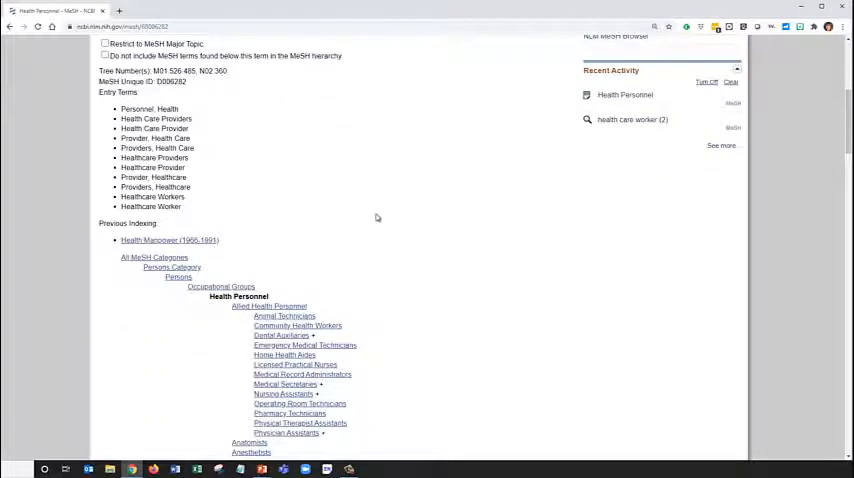
pyautogui.scroll(-3)
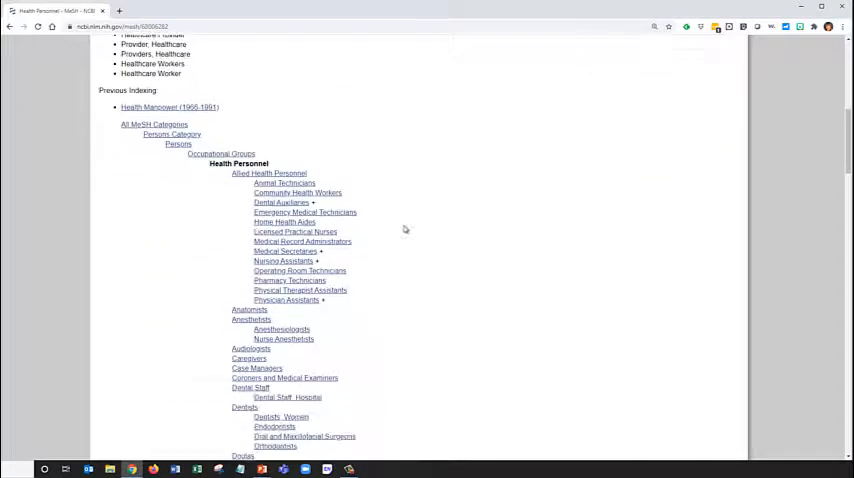
pyautogui.scroll(-3)
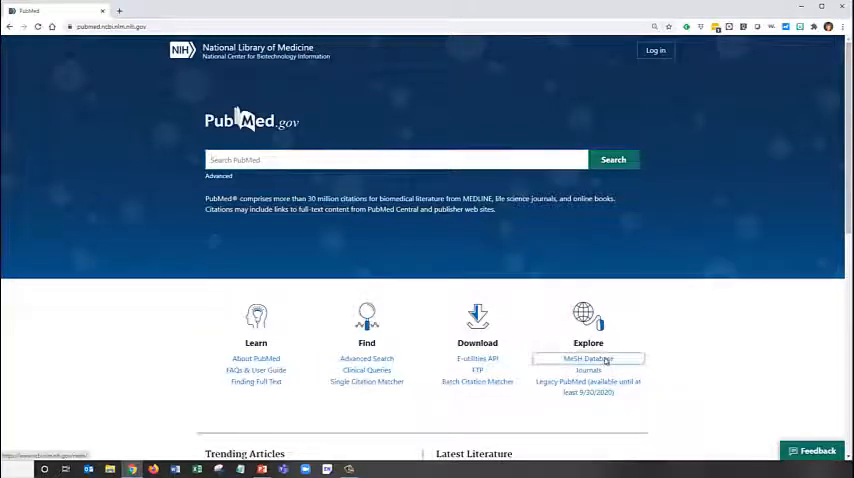
# Step: Search MeSH for 'infection' and open the Cross Infection heading from the 356 results
pyautogui.click(588, 358)
pyautogui.write('infecton')
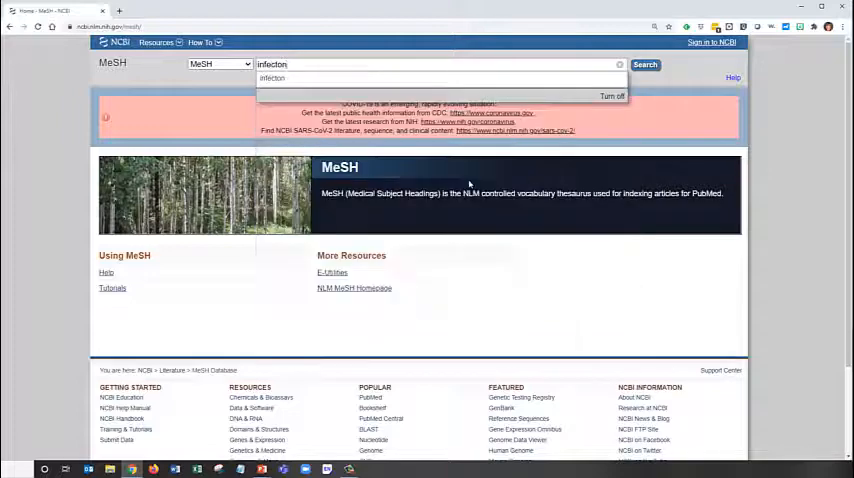
pyautogui.click(645, 64)
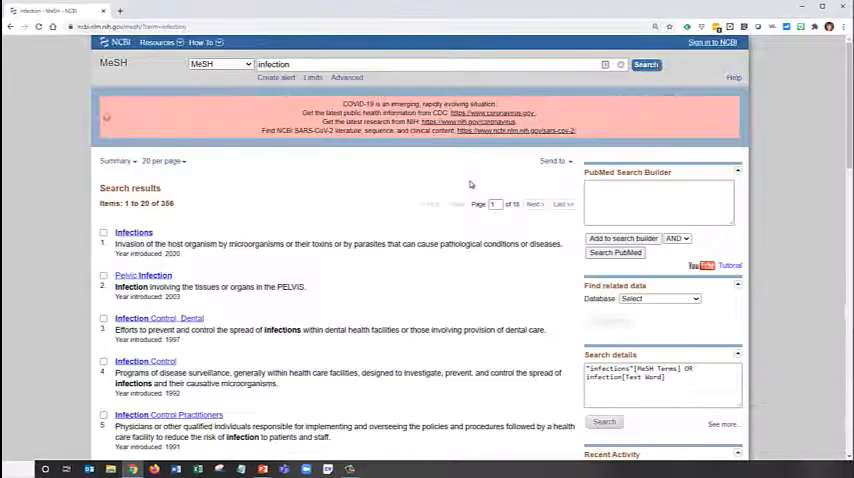
pyautogui.scroll(-3)
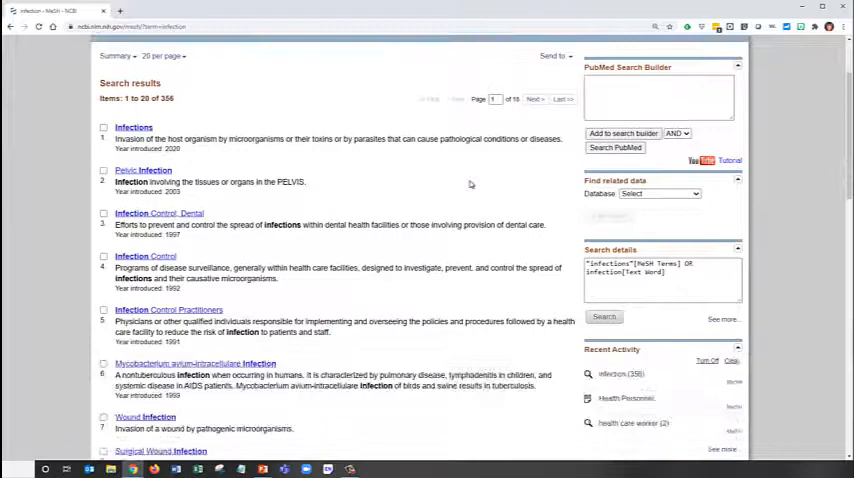
pyautogui.scroll(-3)
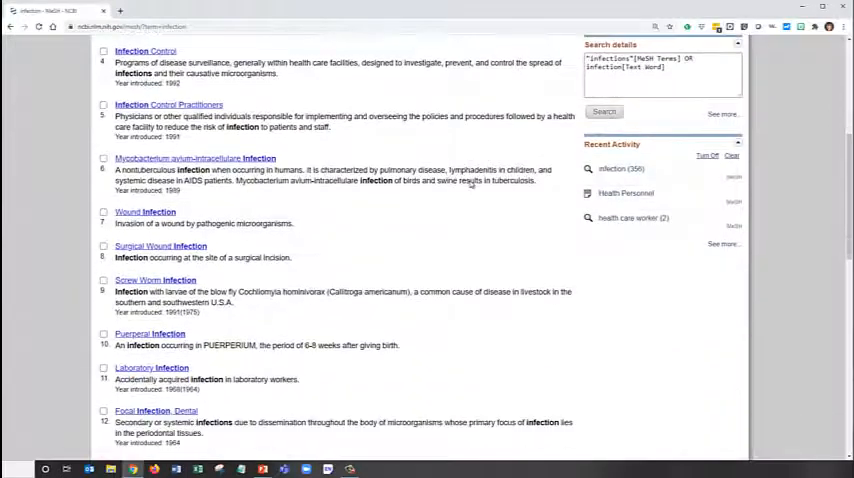
pyautogui.scroll(-3)
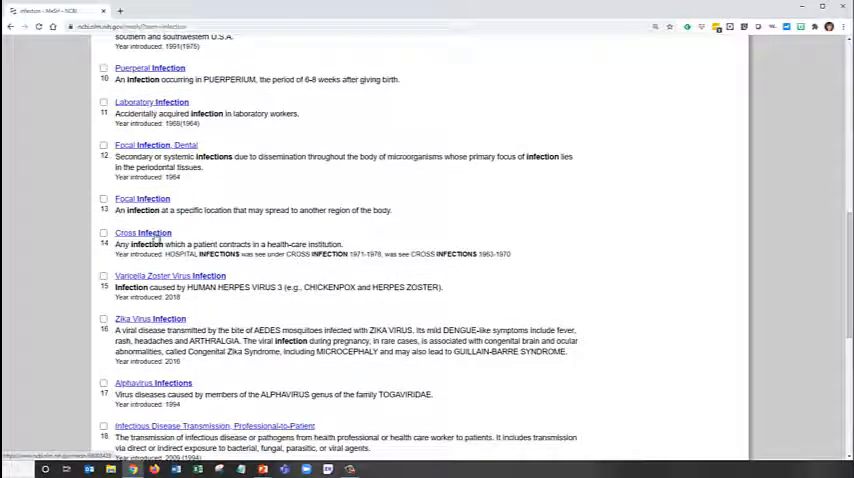
pyautogui.click(142, 233)
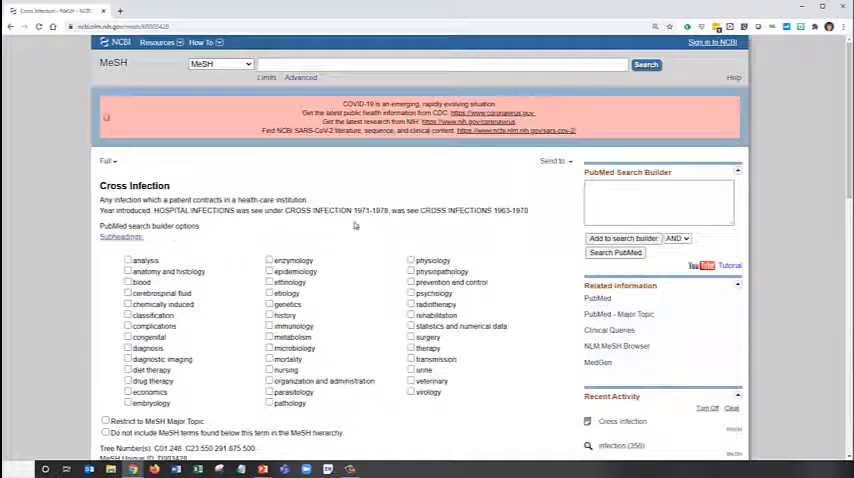
# Step: Scroll through the Cross Infection record to find related terms
pyautogui.scroll(-3)
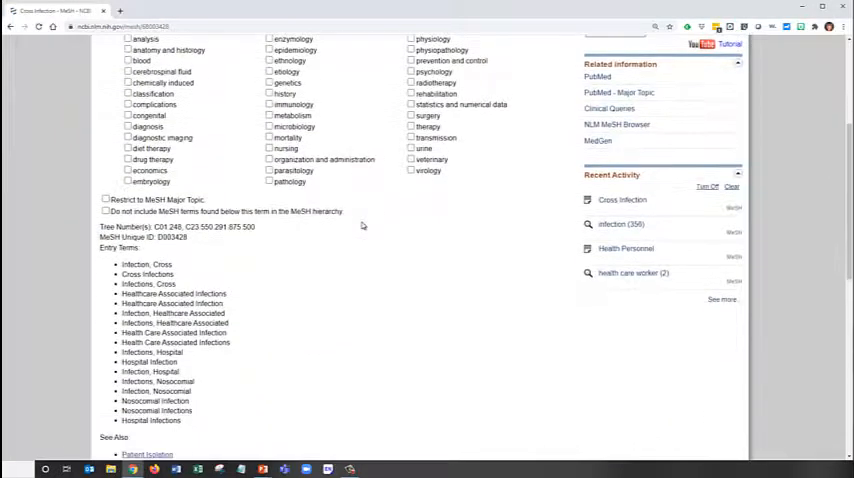
pyautogui.scroll(-3)
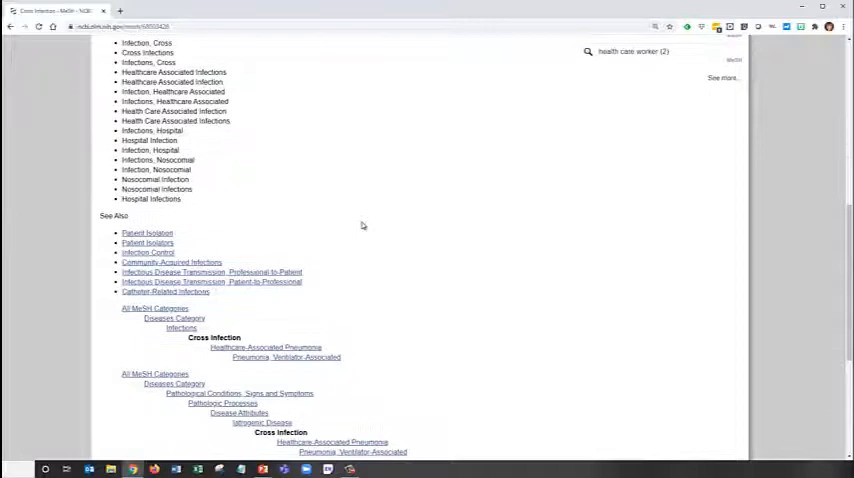
pyautogui.moveTo(370, 336)
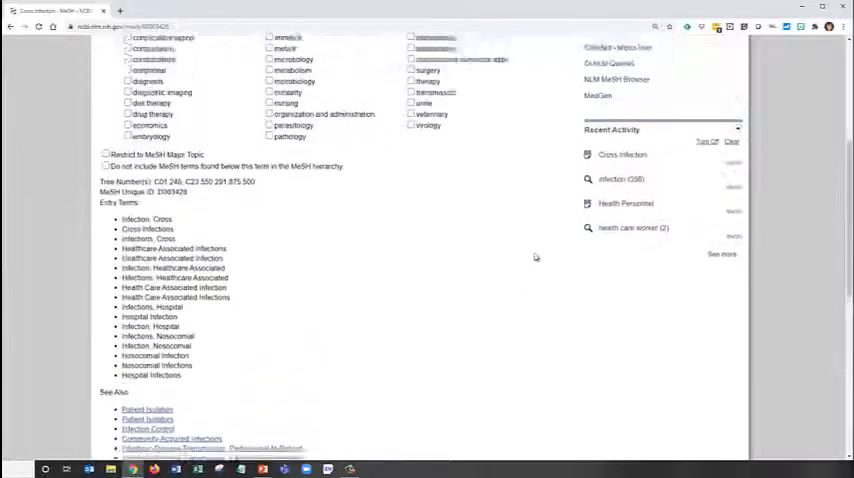
pyautogui.scroll(3)
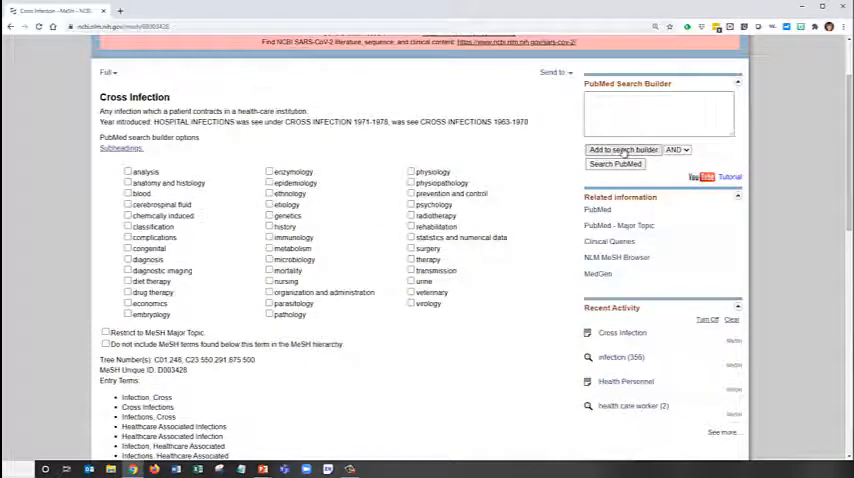
pyautogui.scroll(-3)
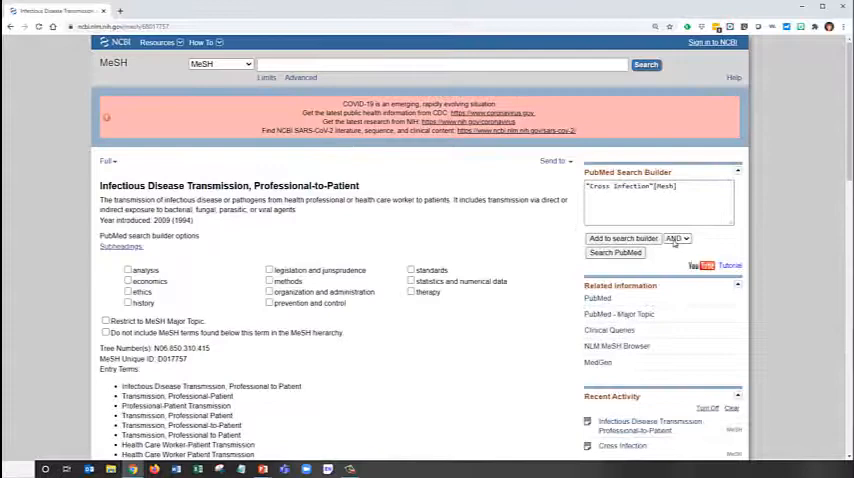
# Step: OR the Professional-to-Patient transmission term with cross-infection and search PubMed (109,675 results)
pyautogui.click(677, 238)
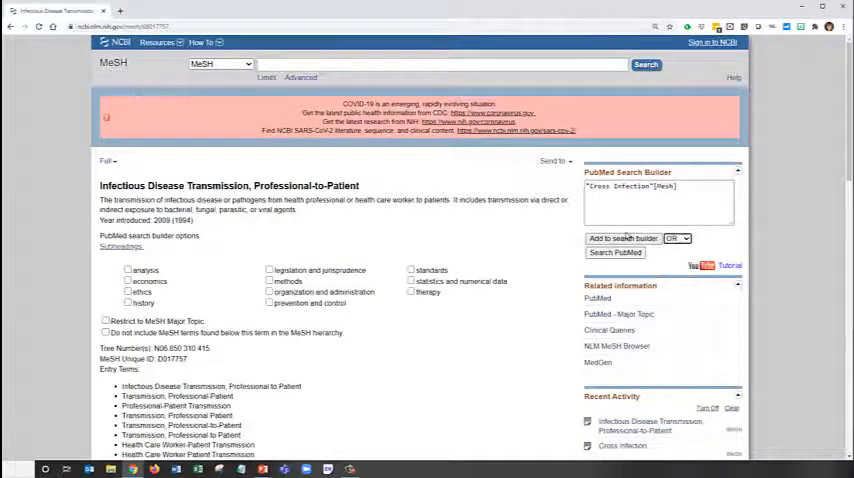
pyautogui.click(624, 238)
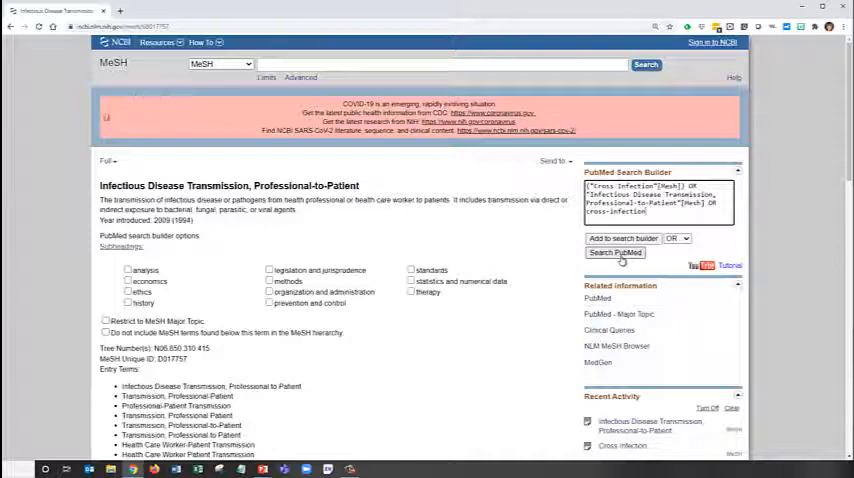
pyautogui.click(615, 252)
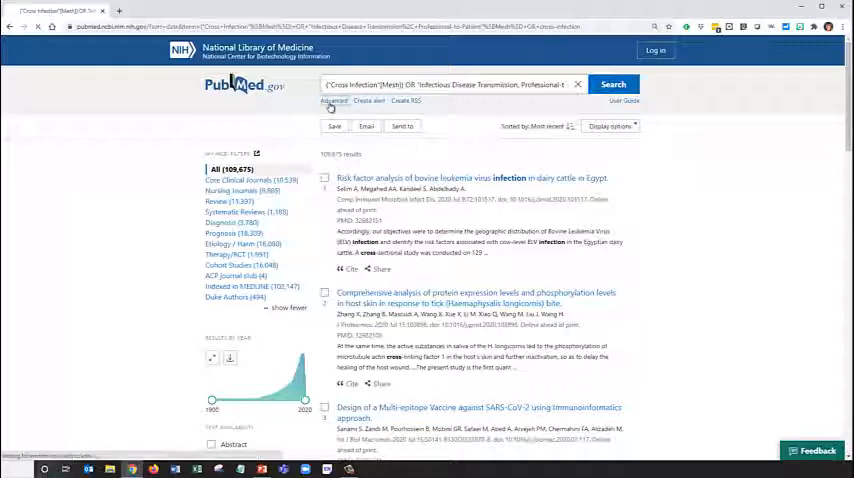
# Step: Open the Advanced Search Builder showing the cross-infection query as history #5
pyautogui.click(333, 102)
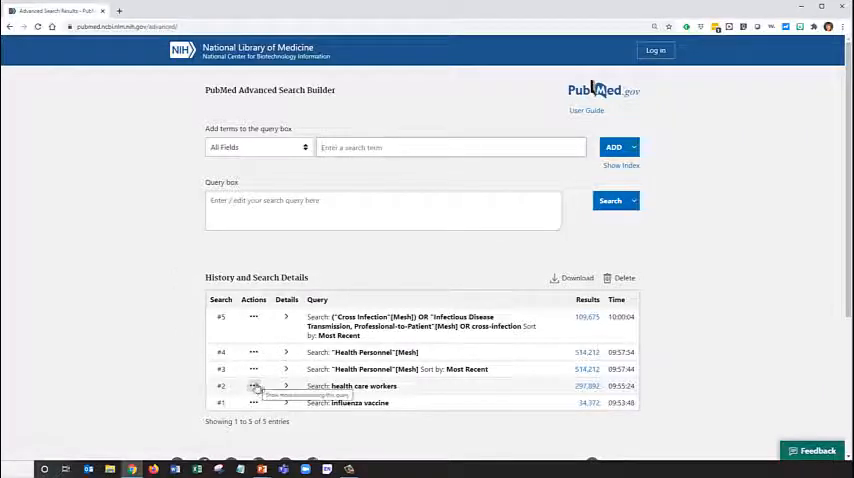
# Step: Combine history #2 with #4 using OR and save as #6 (573,538 results)
pyautogui.click(253, 386)
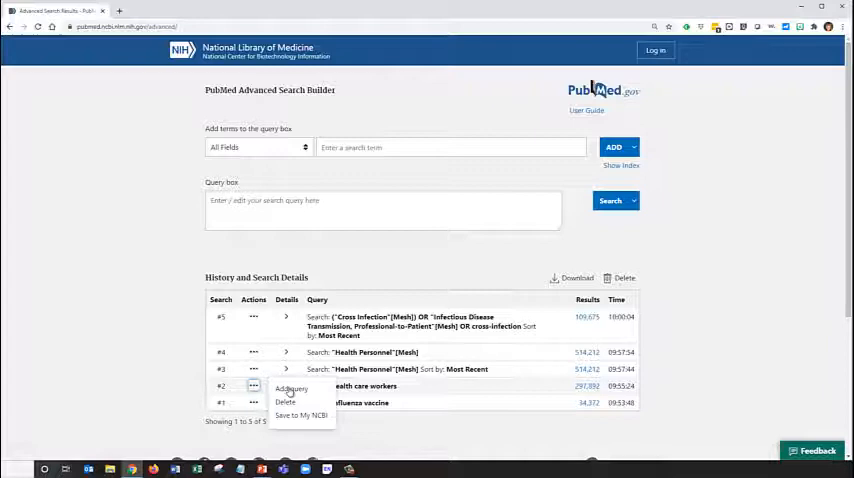
pyautogui.click(291, 388)
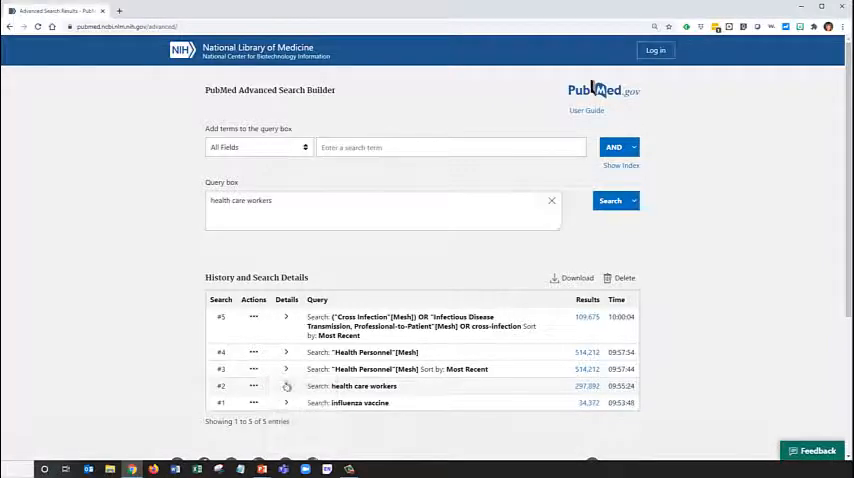
pyautogui.click(253, 352)
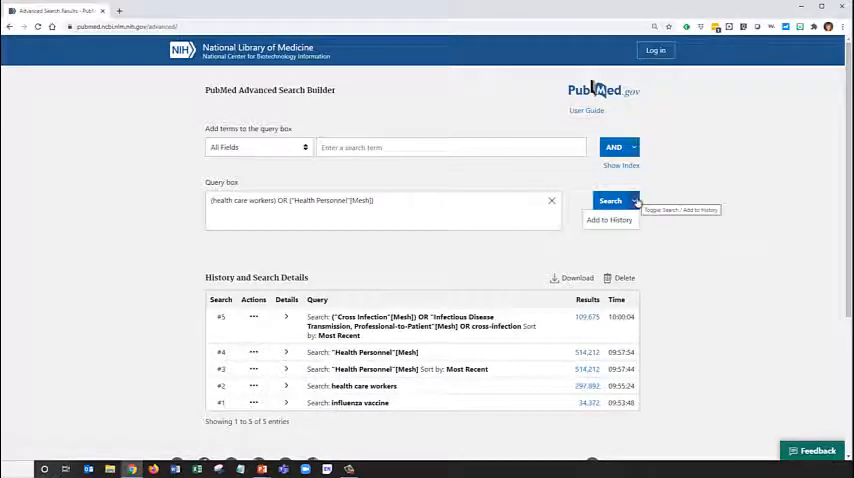
pyautogui.moveTo(629, 221)
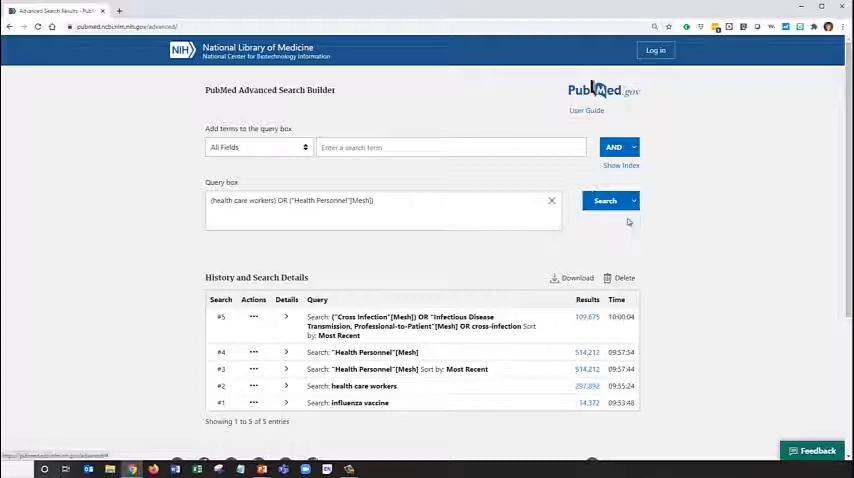
pyautogui.click(604, 200)
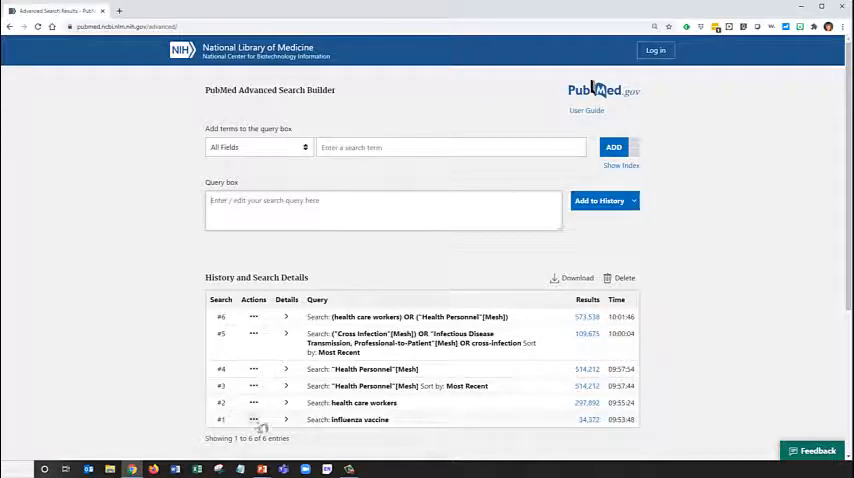
# Step: Build a query adding influenza vaccine #1 and ANDing the cross-infection search #5
pyautogui.click(253, 419)
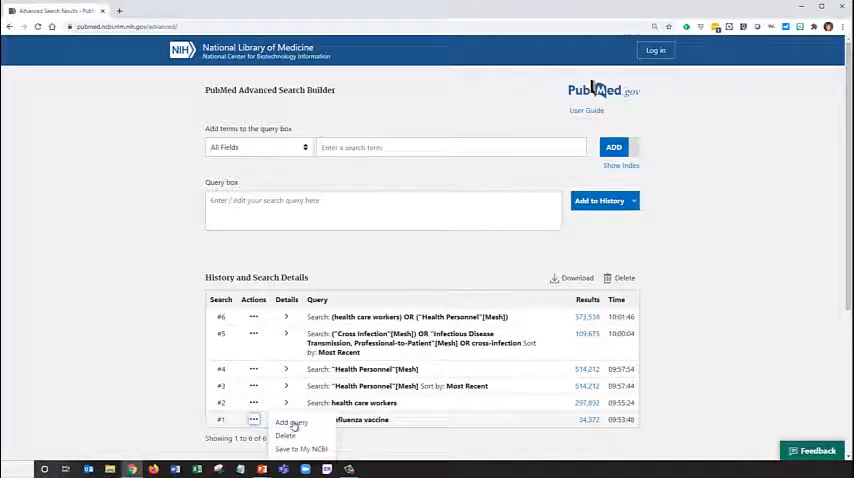
pyautogui.click(290, 423)
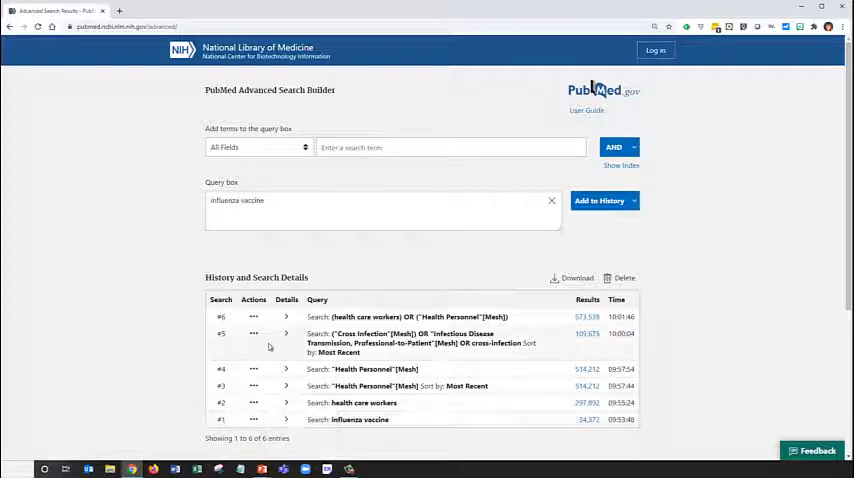
pyautogui.moveTo(253, 334)
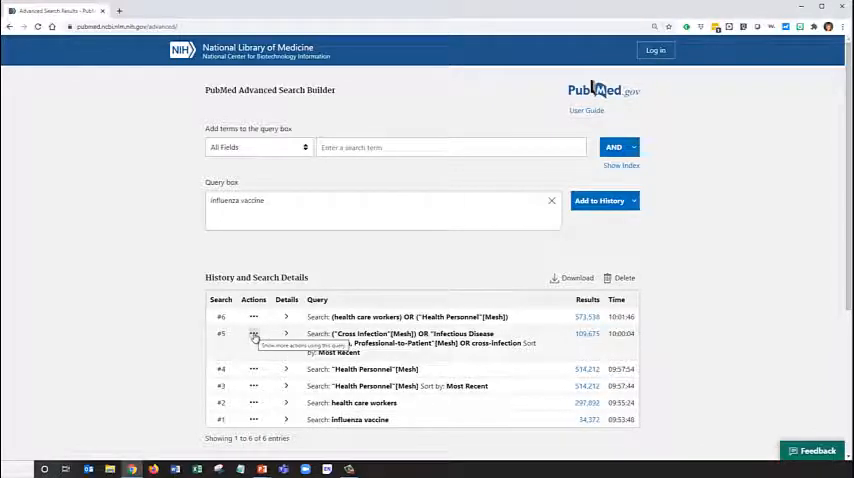
pyautogui.click(253, 334)
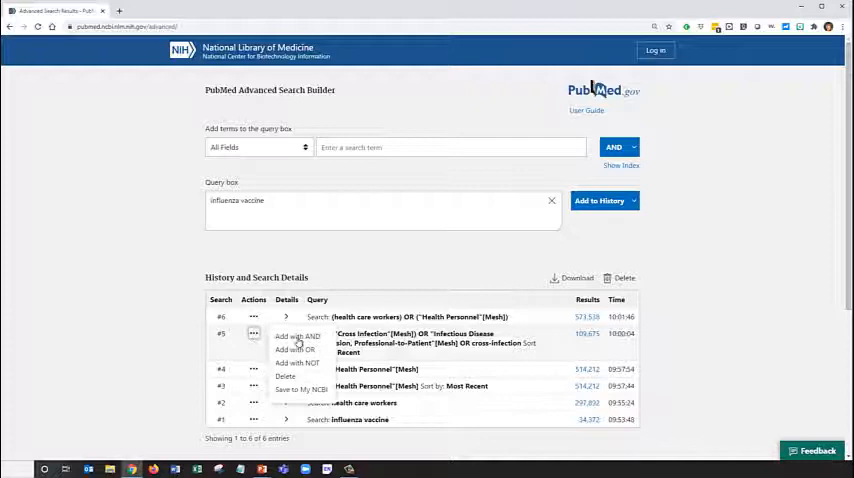
pyautogui.click(297, 335)
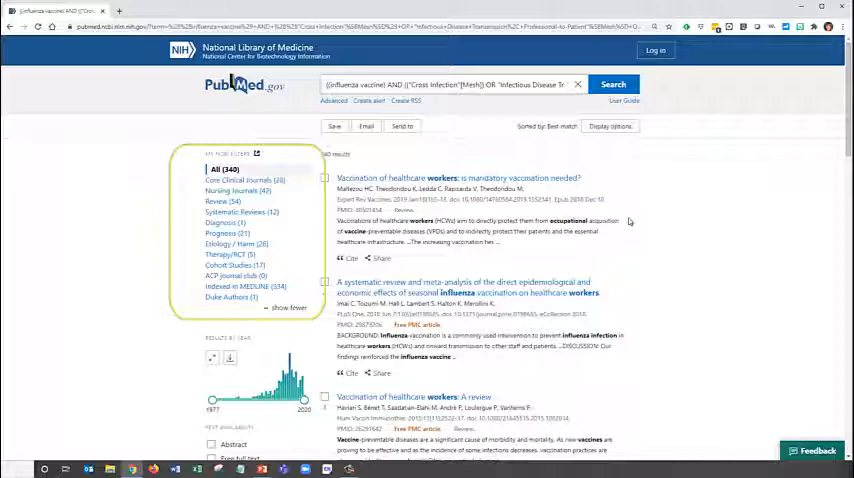
# Step: Dismiss the Additional filters dialog and open the Cochrane review on vaccinating long-term care workers in Cochrane Library
pyautogui.scroll(-3)
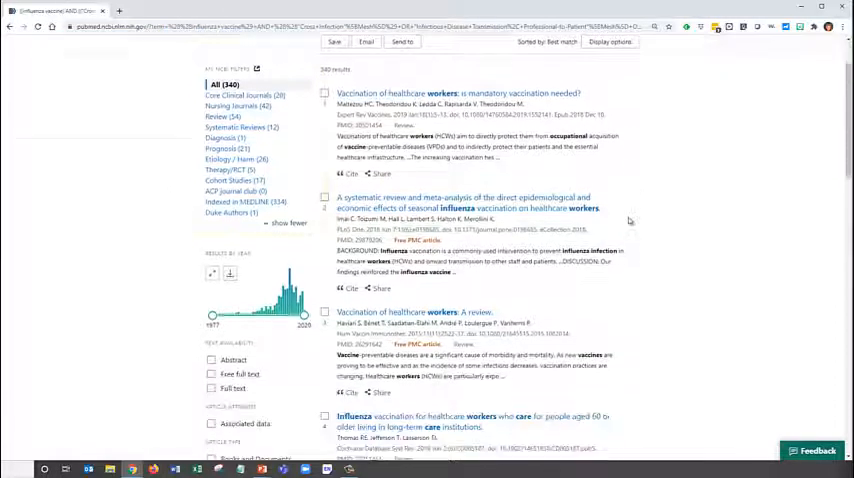
pyautogui.scroll(-3)
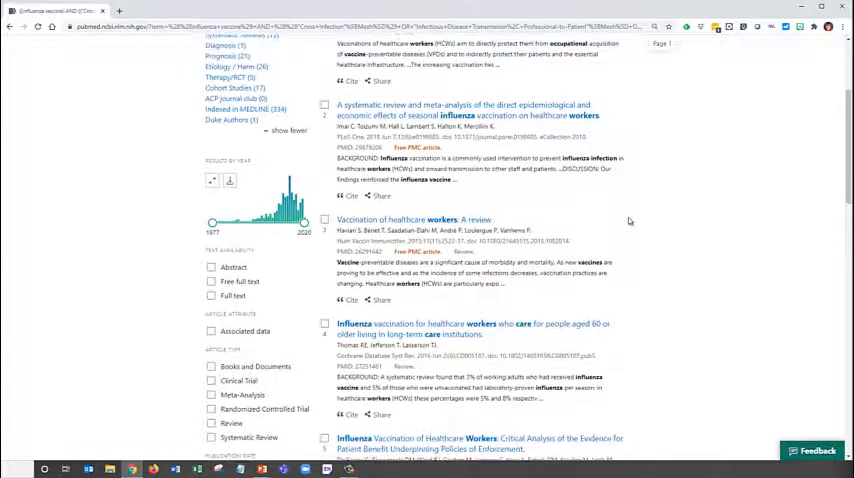
pyautogui.scroll(-3)
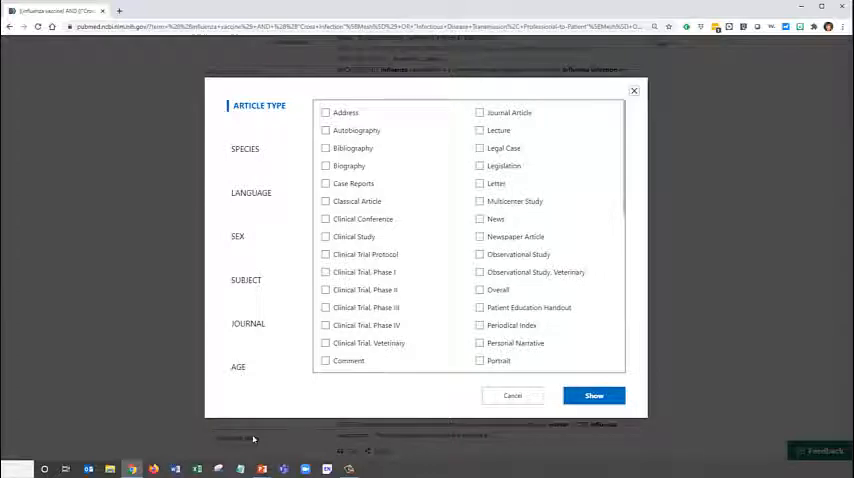
pyautogui.moveTo(380, 397)
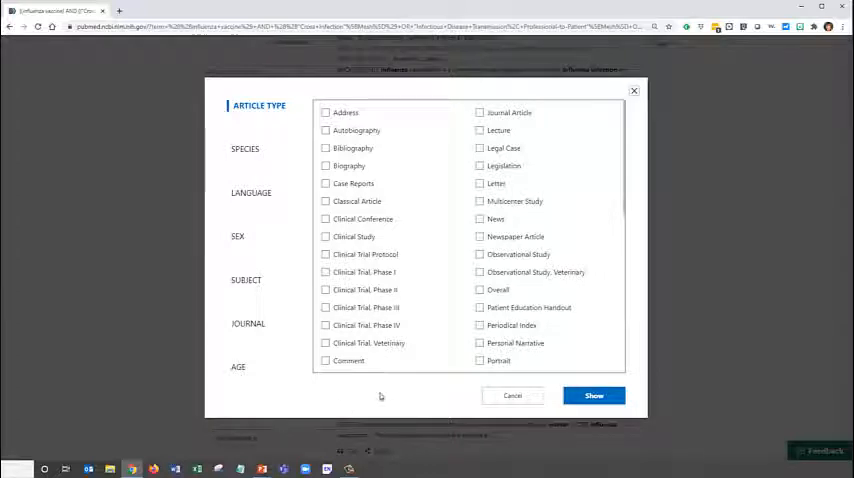
pyautogui.click(512, 395)
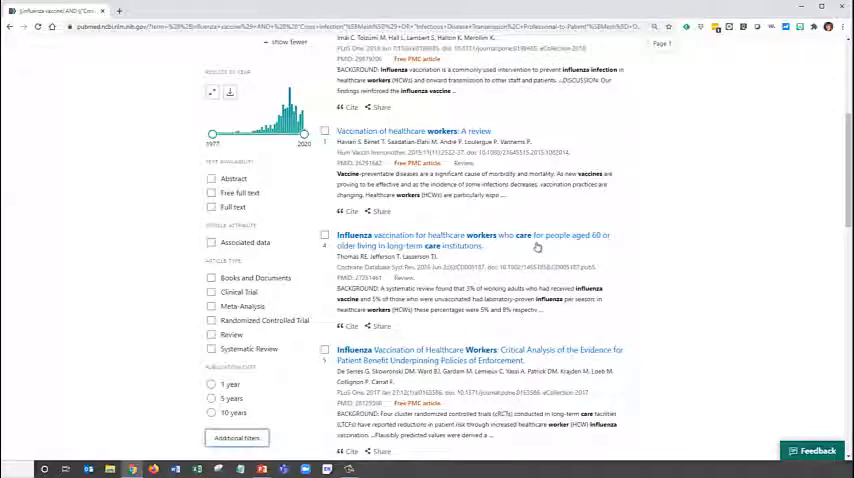
pyautogui.click(475, 241)
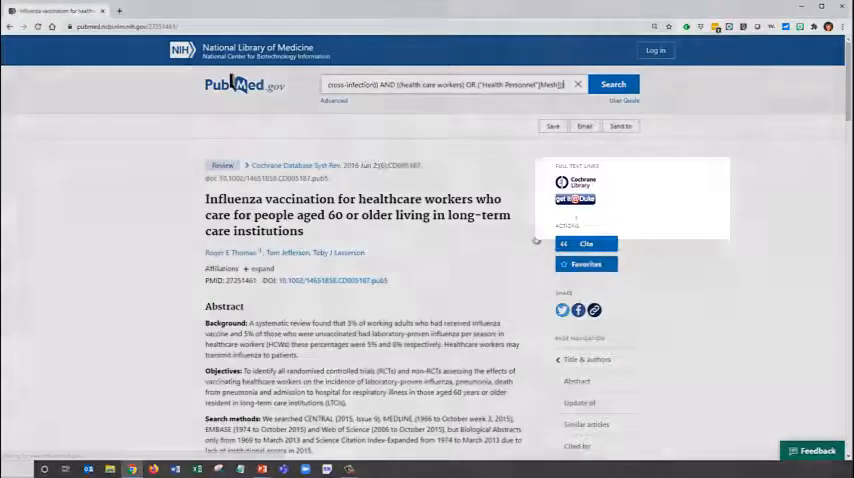
pyautogui.moveTo(575, 198)
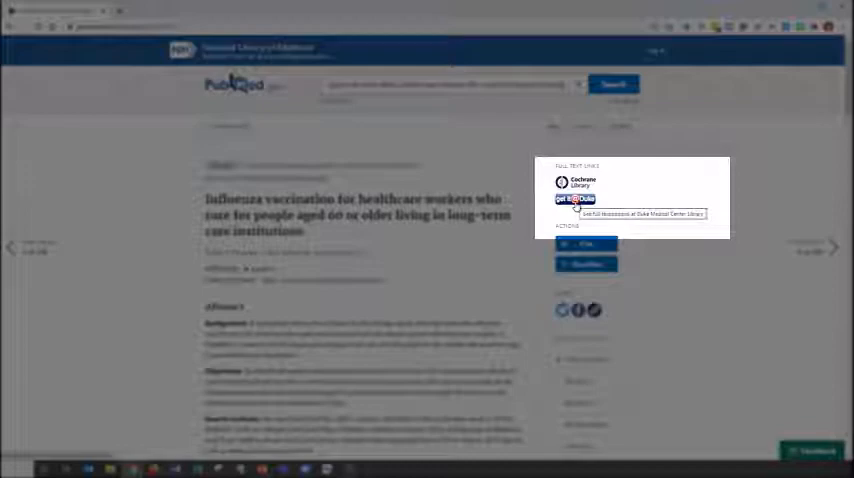
pyautogui.click(575, 199)
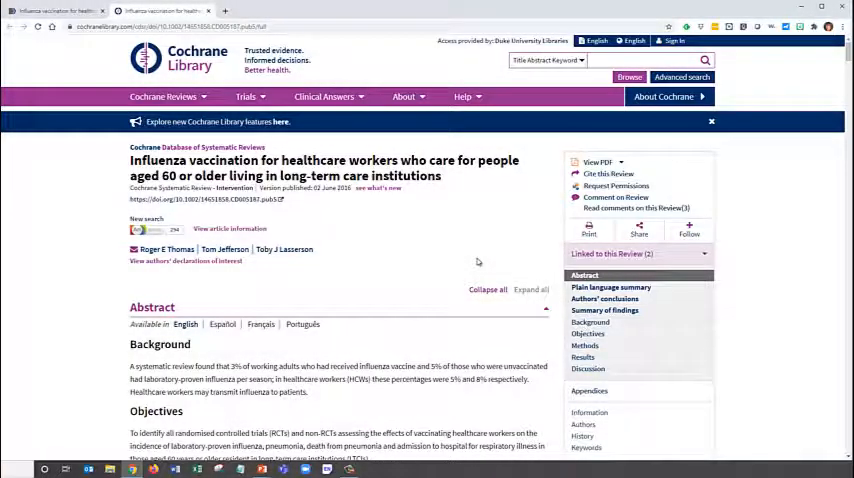